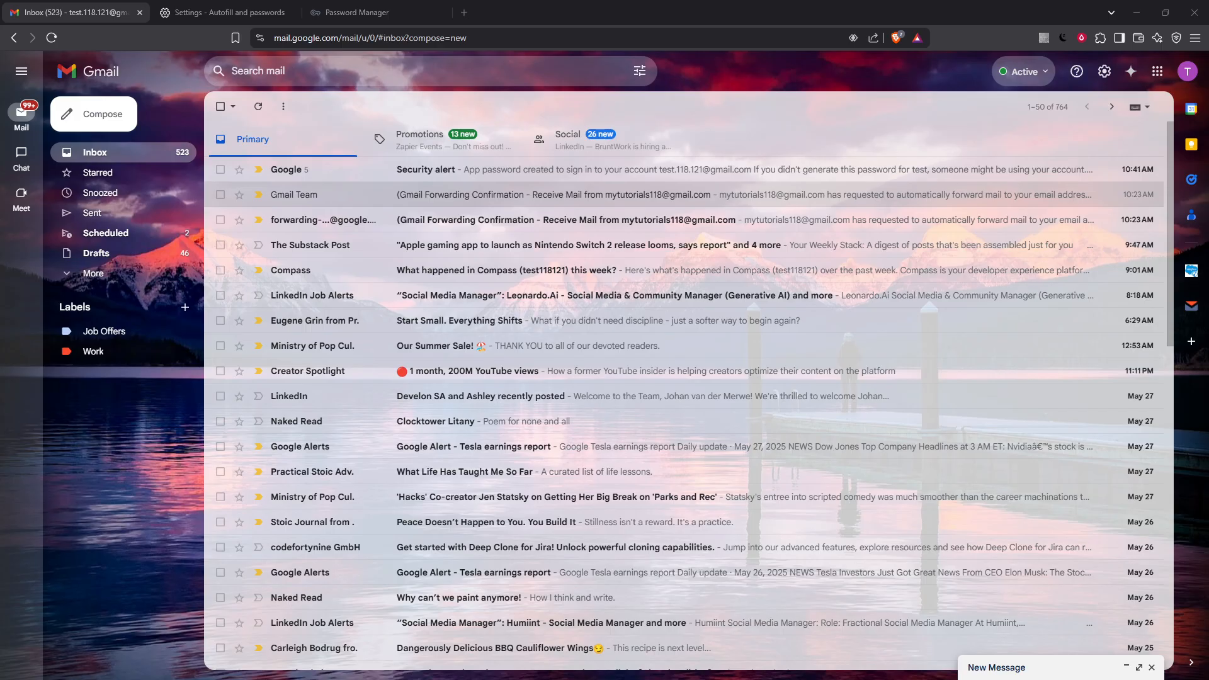
pyautogui.moveTo(496, 194)
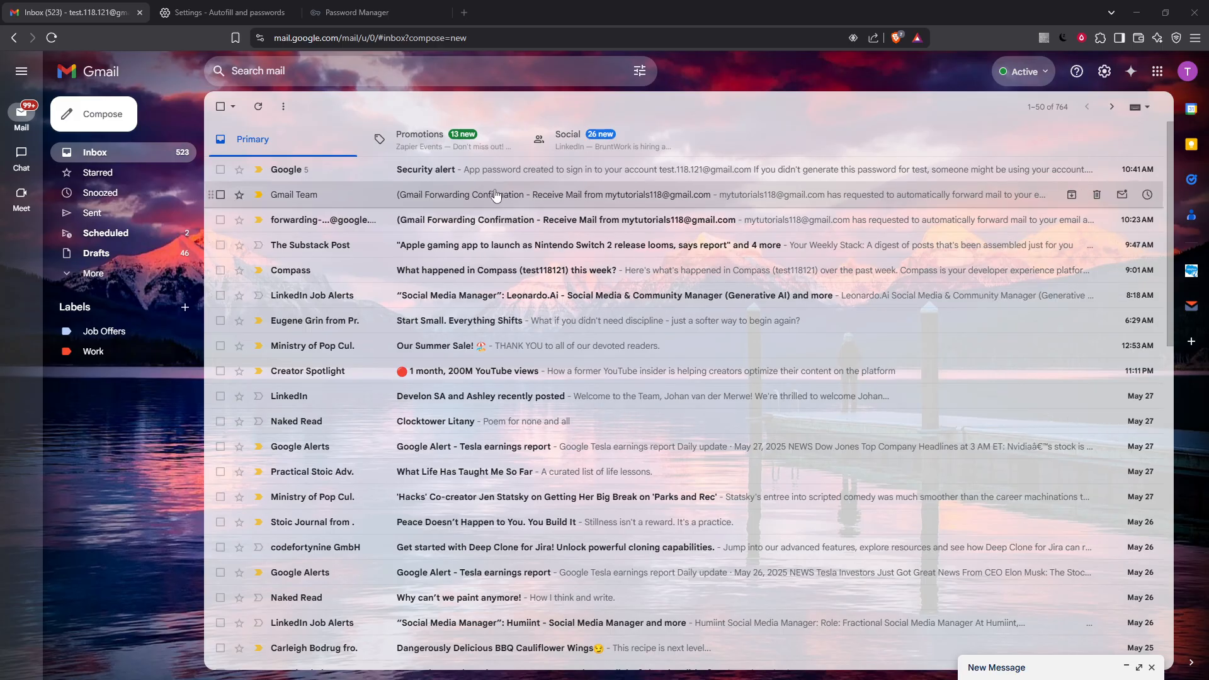
pyautogui.moveTo(780, 110)
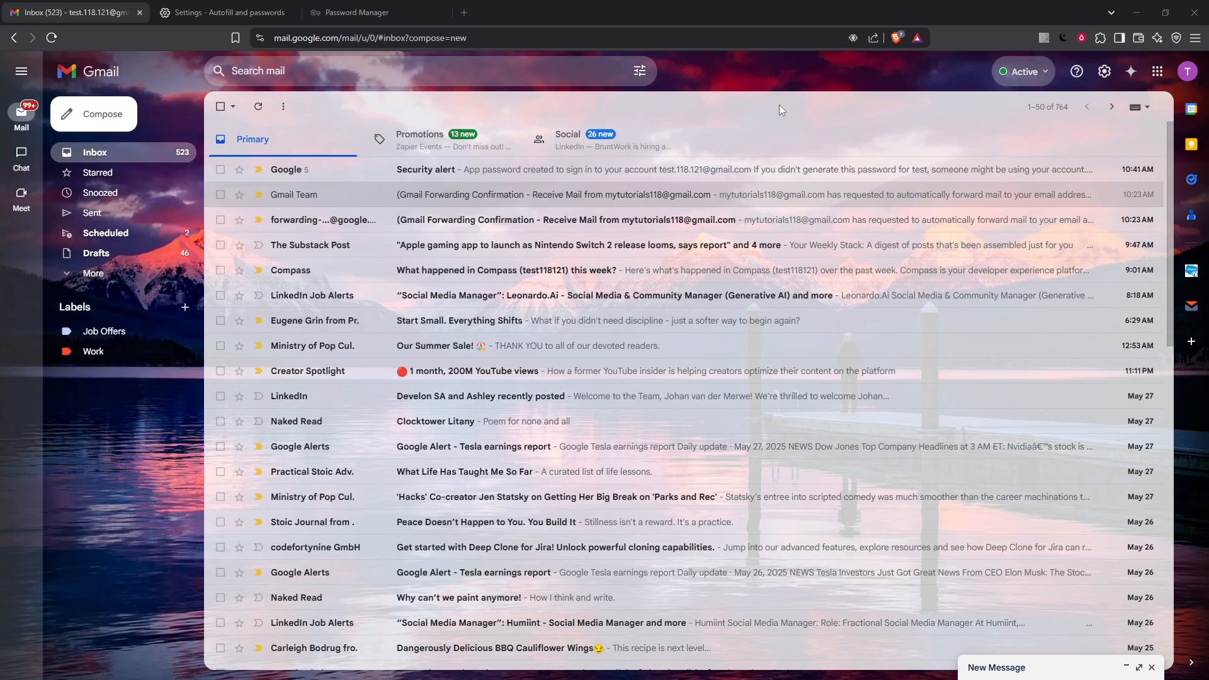
pyautogui.moveTo(821, 120)
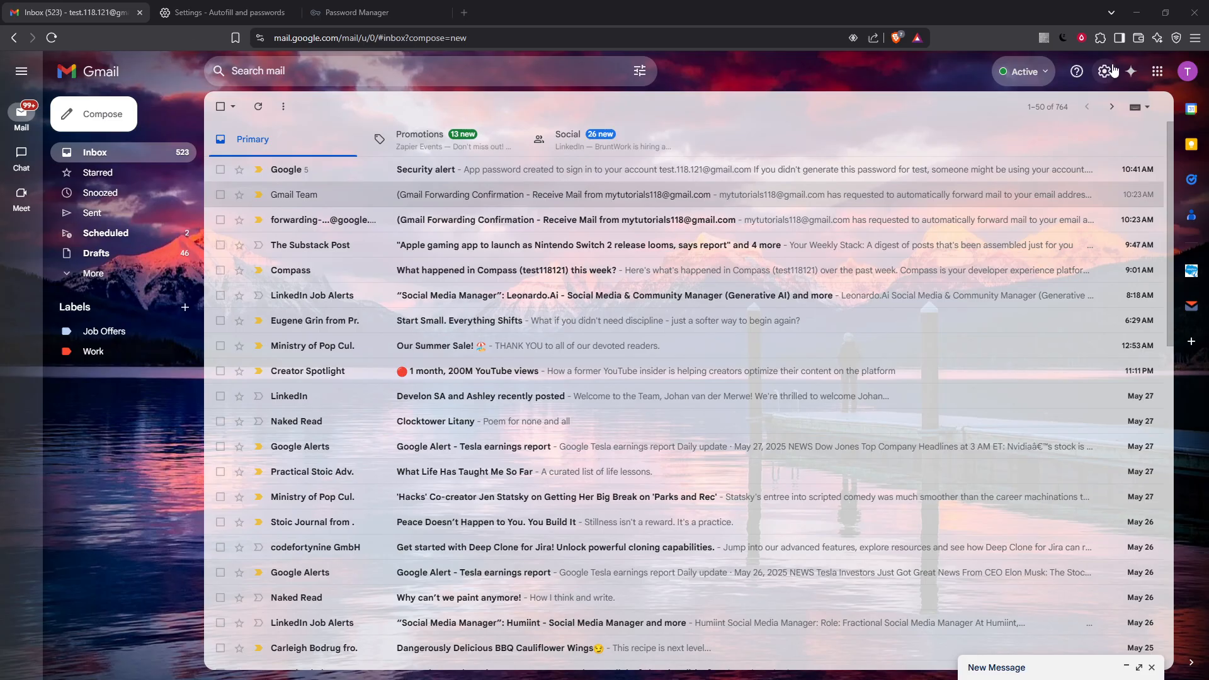
pyautogui.moveTo(1104, 71)
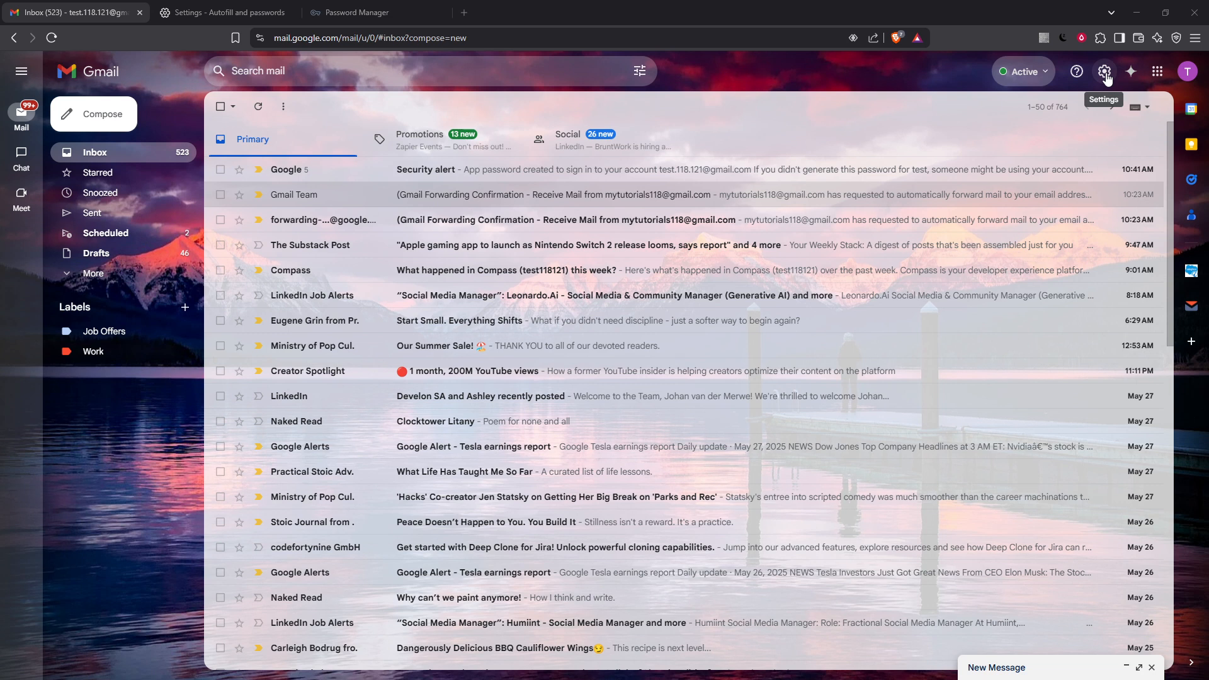
# Open Gmail's full settings from the Quick settings gear, landing on General
pyautogui.click(1103, 71)
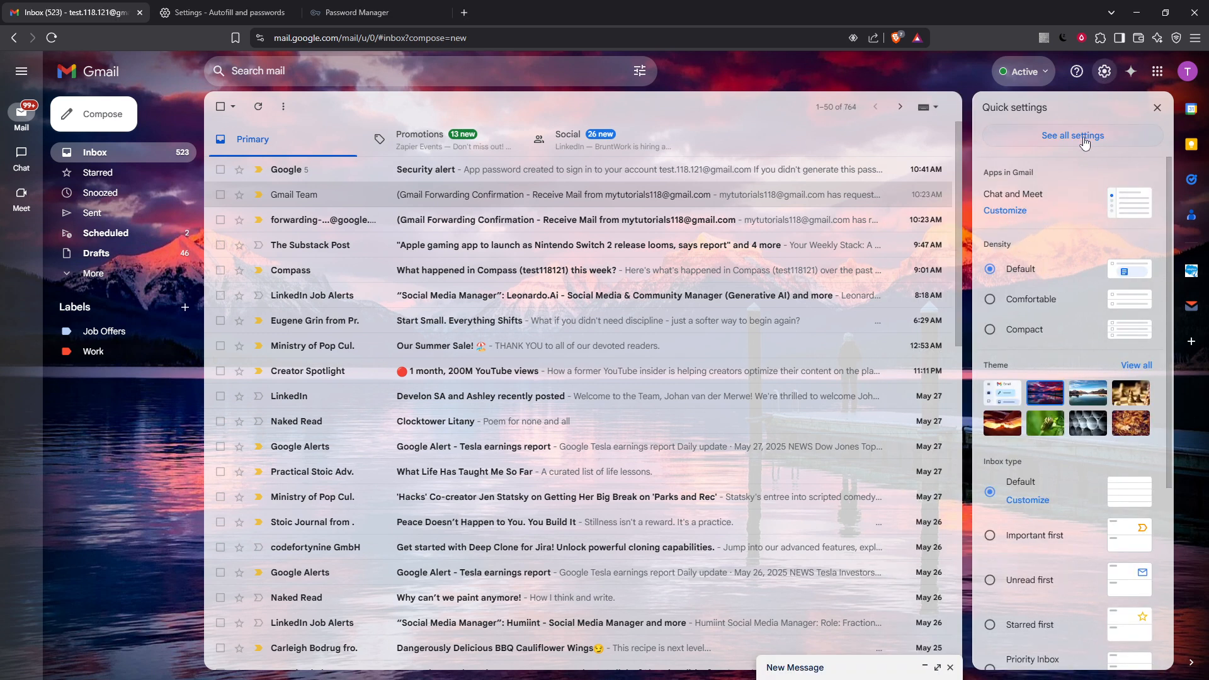
pyautogui.click(1072, 135)
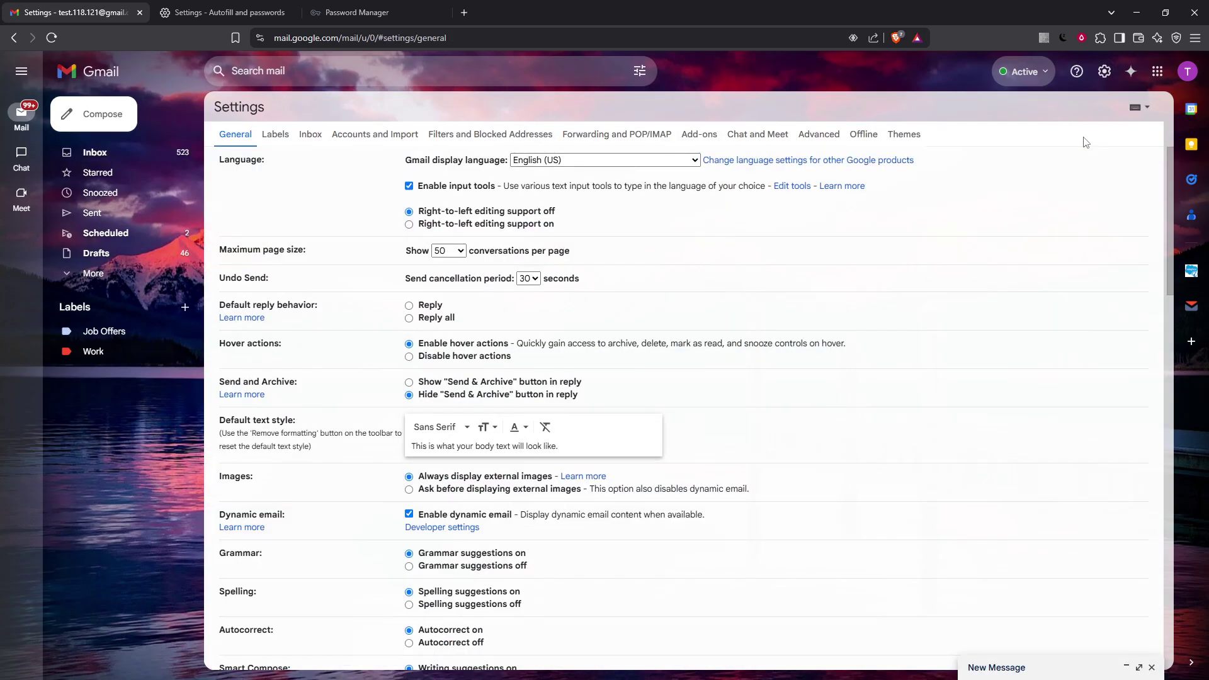
pyautogui.moveTo(1080, 140)
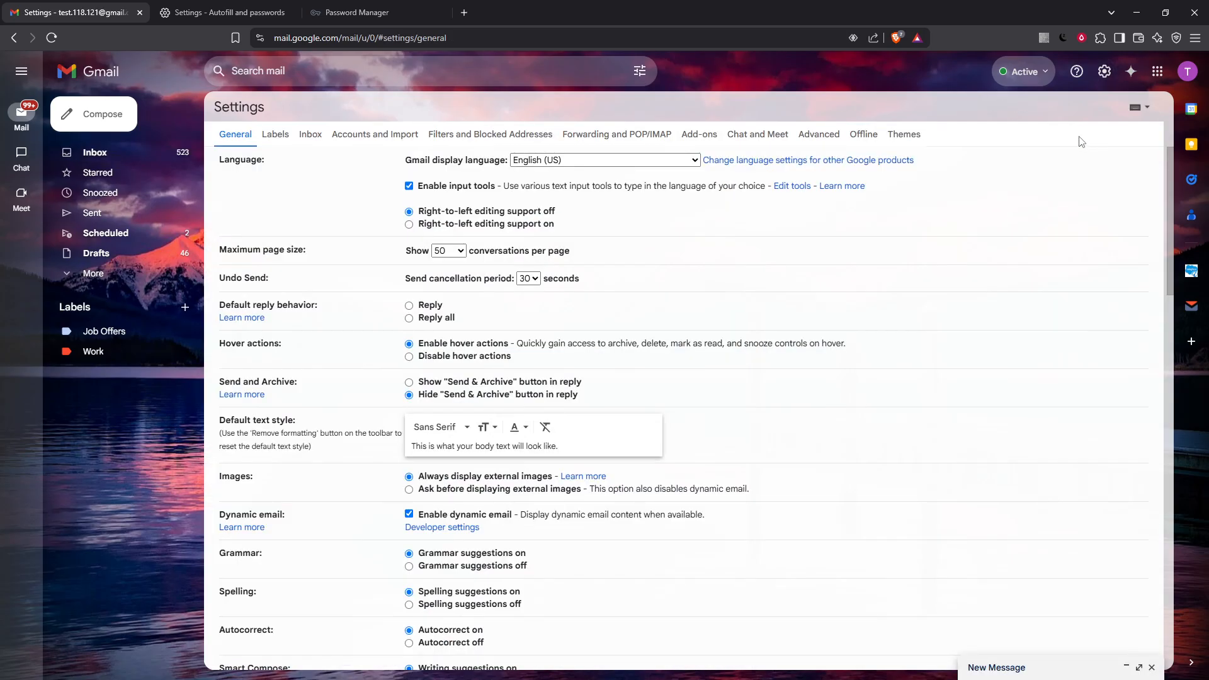
pyautogui.moveTo(835, 252)
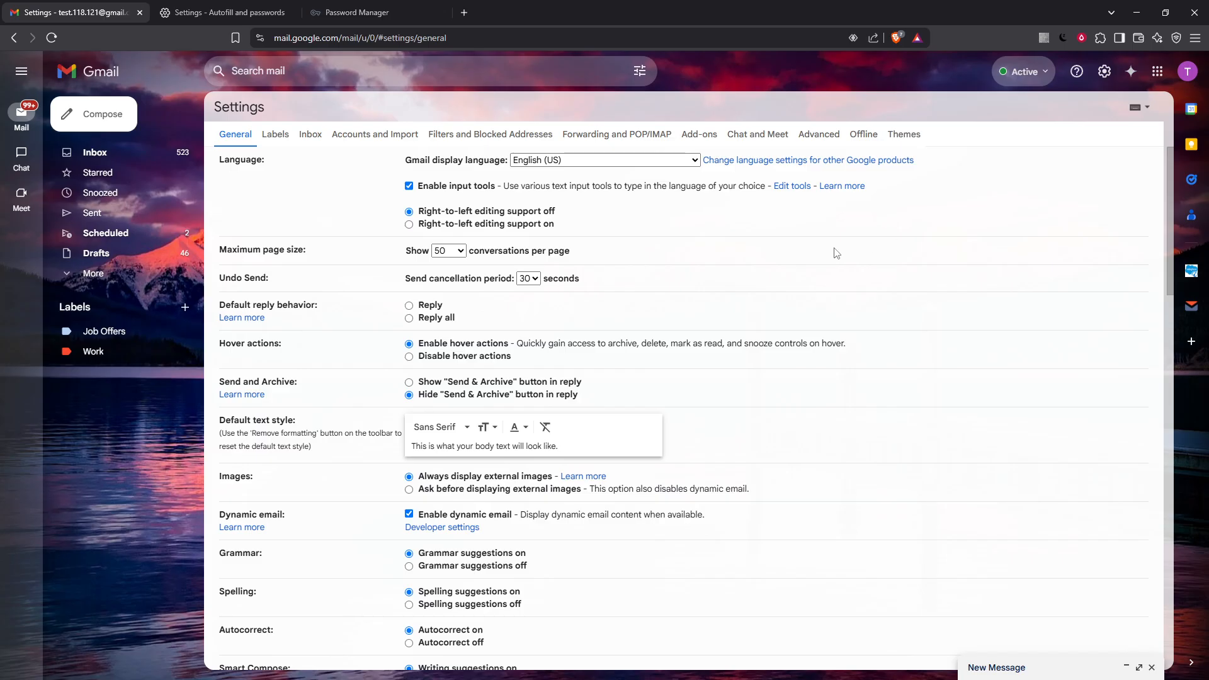
pyautogui.moveTo(697, 265)
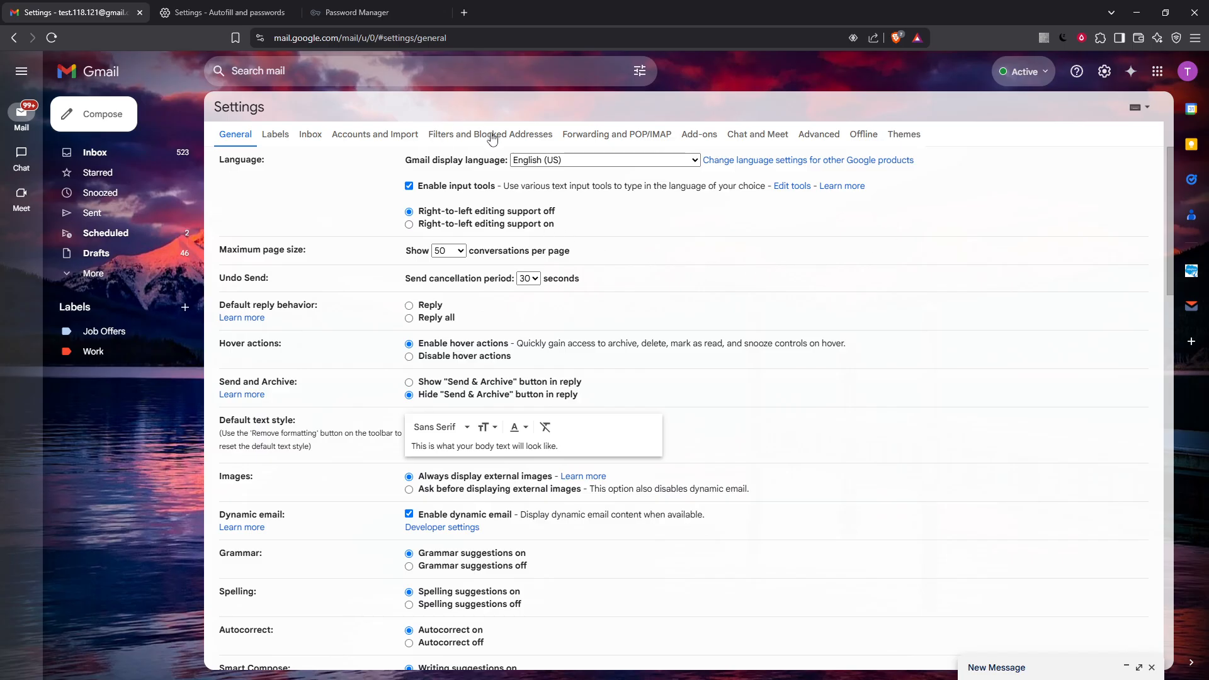
# Switch Gmail settings to the Filters and Blocked Addresses tab
pyautogui.click(489, 134)
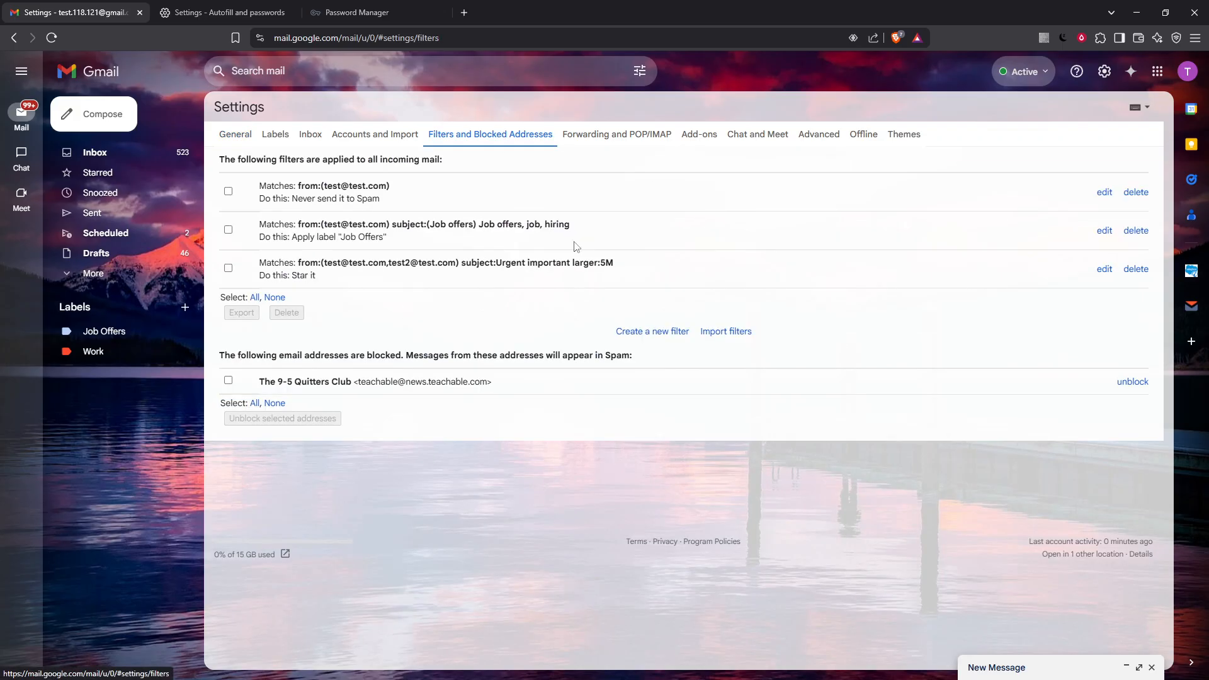
pyautogui.moveTo(582, 210)
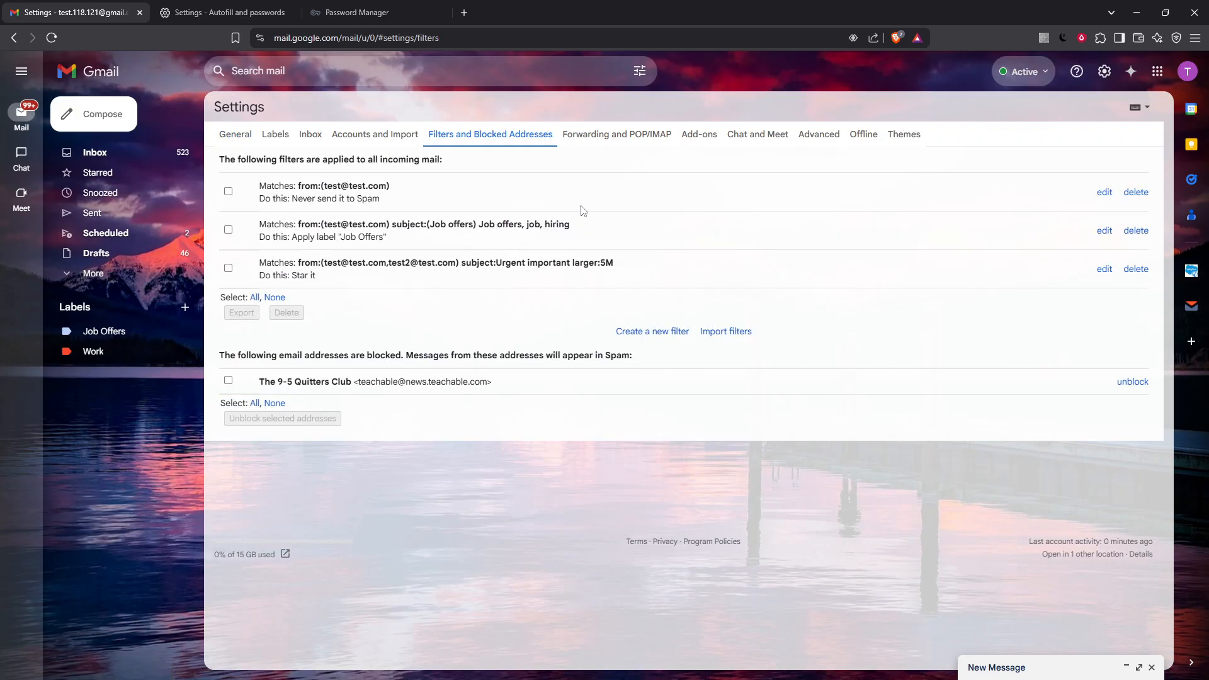
pyautogui.moveTo(576, 201)
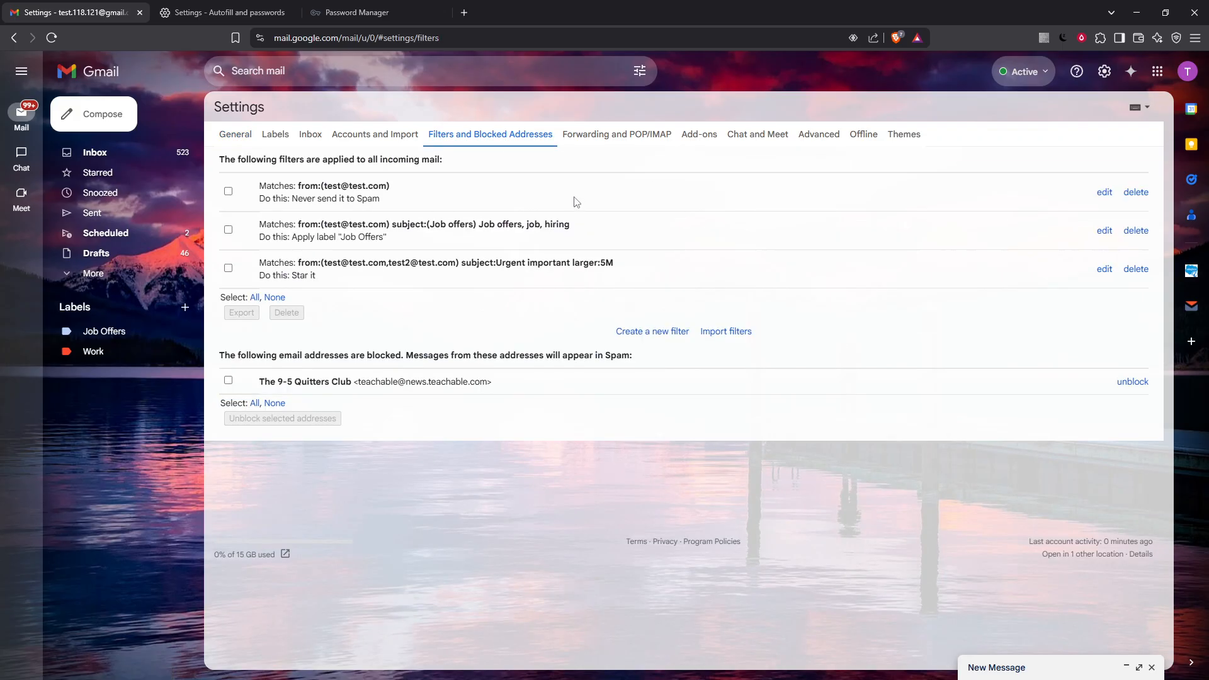
pyautogui.moveTo(533, 189)
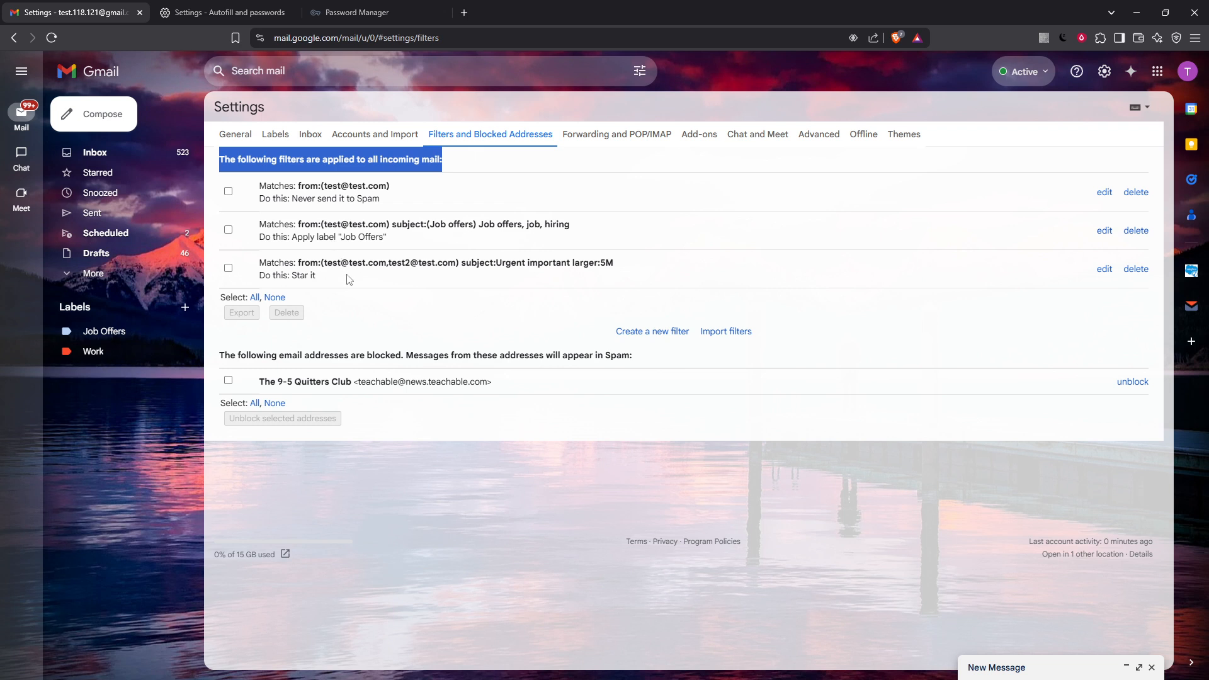
pyautogui.moveTo(351, 286)
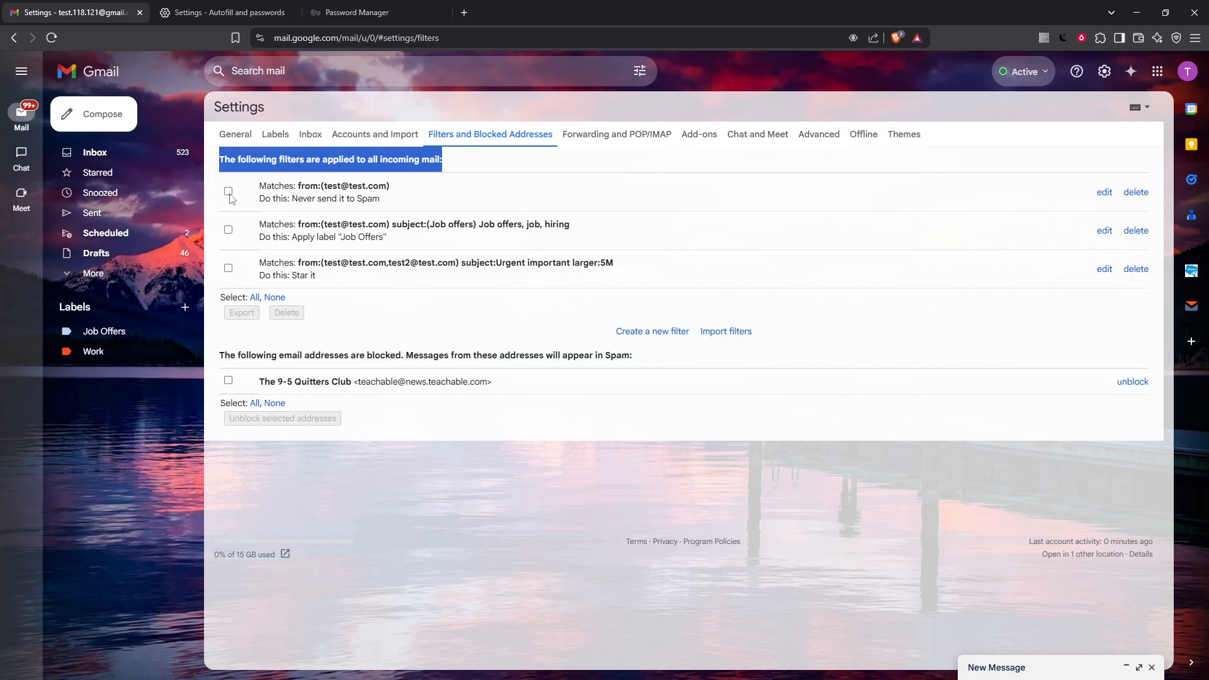
pyautogui.click(228, 191)
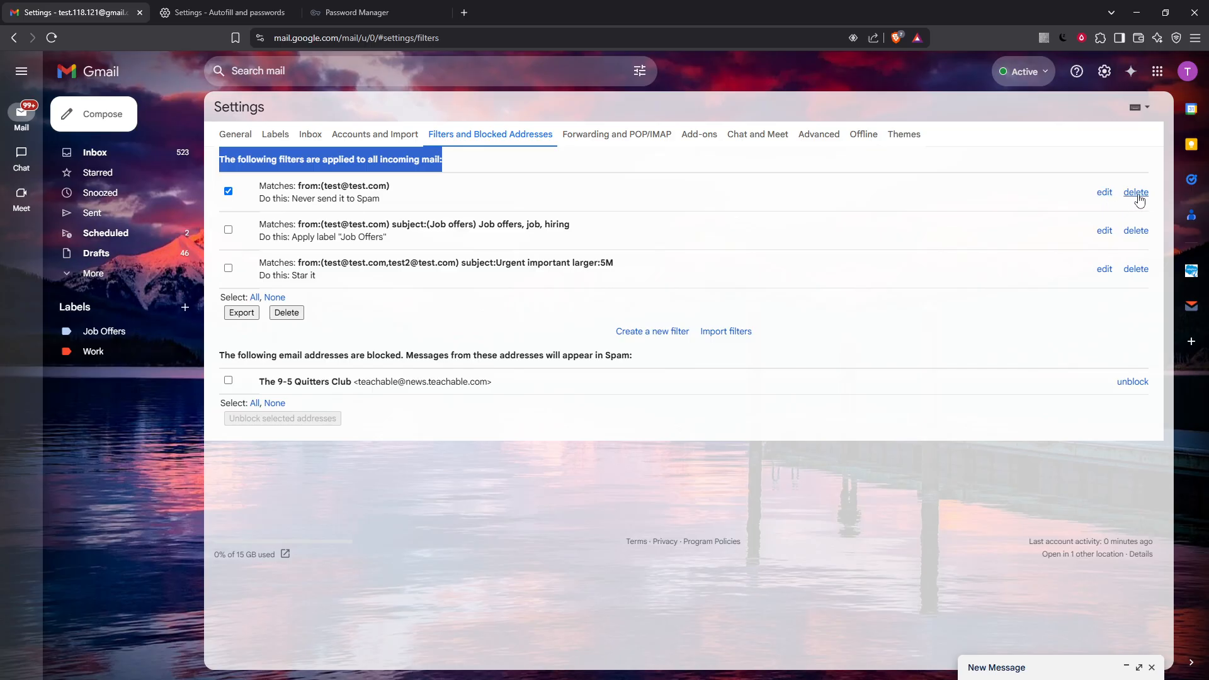
pyautogui.click(1136, 192)
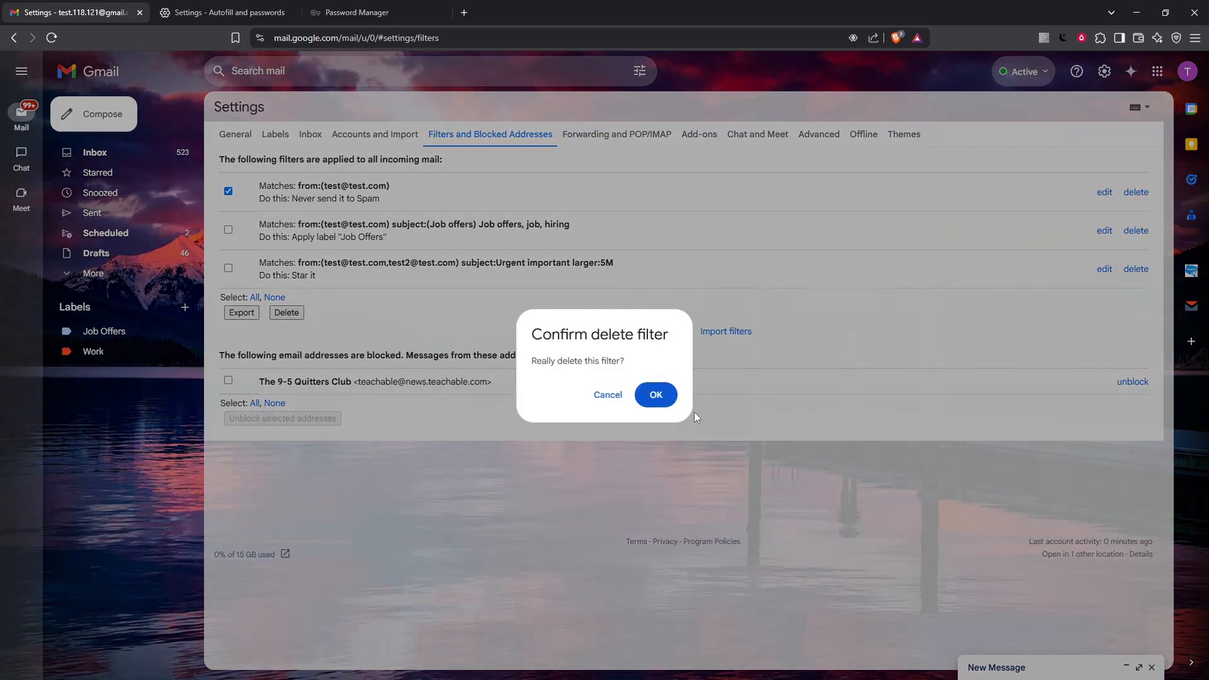
pyautogui.click(655, 394)
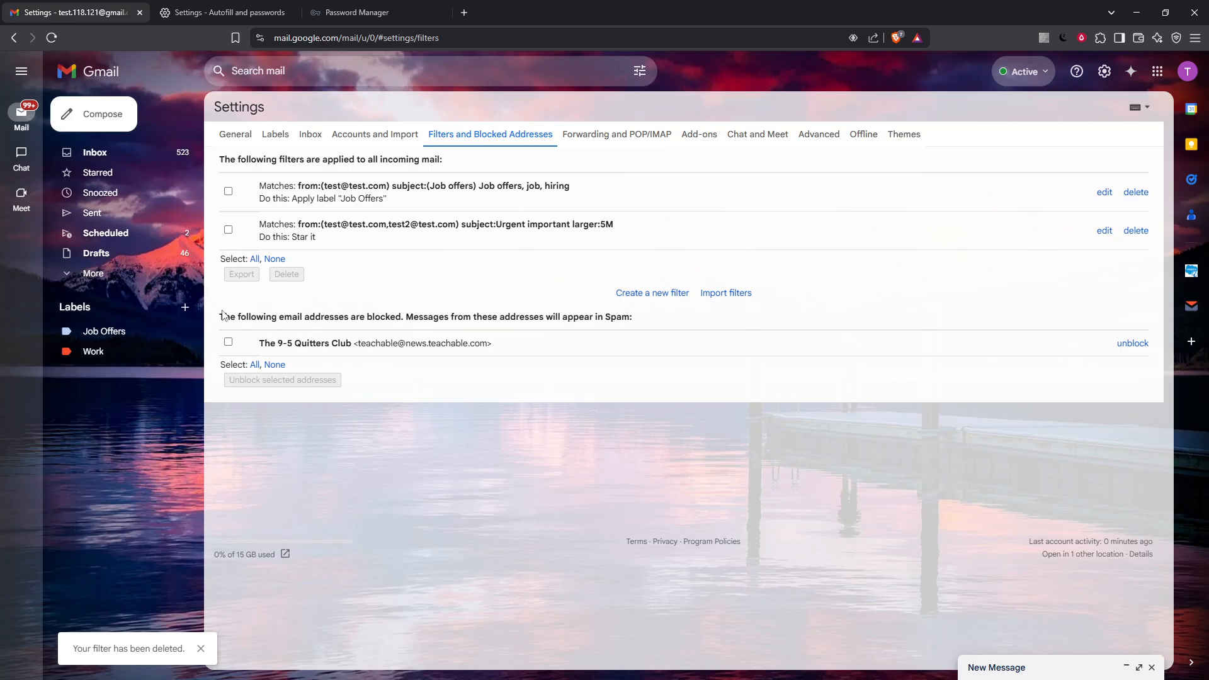
# Highlight the blocked addresses heading, select The 9-5 Quitters Club, and open browser extensions
pyautogui.moveTo(219, 159); pyautogui.dragTo(355, 316)
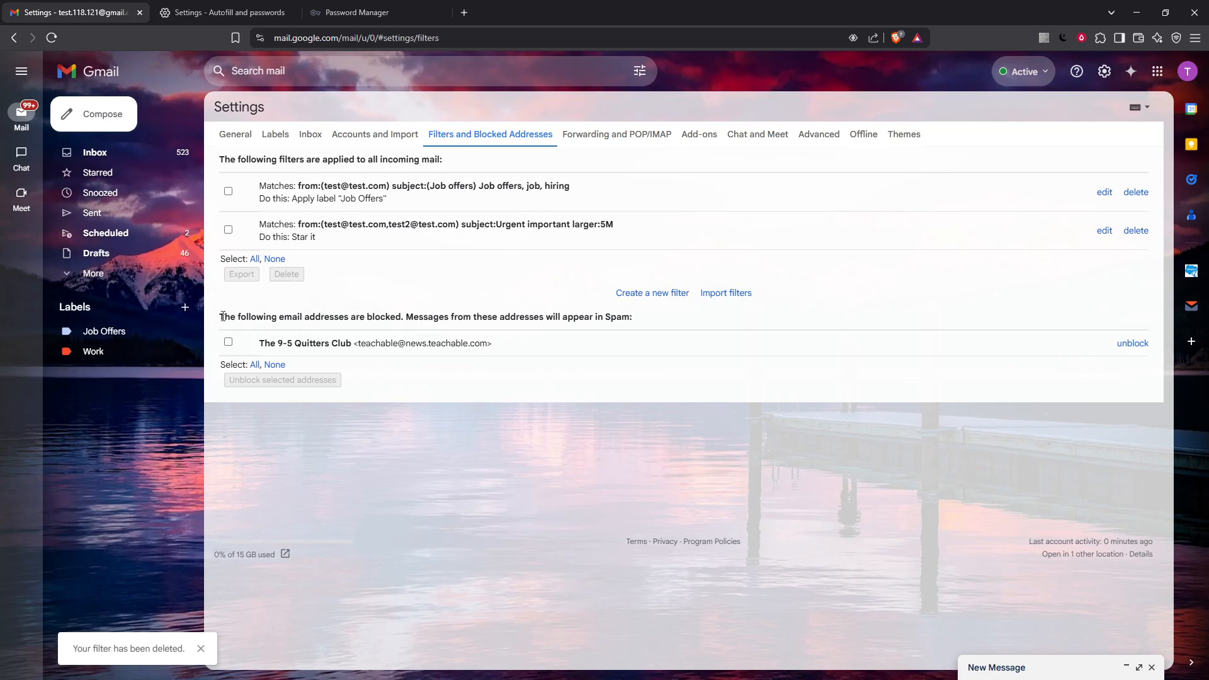
pyautogui.moveTo(220, 316); pyautogui.dragTo(416, 316)
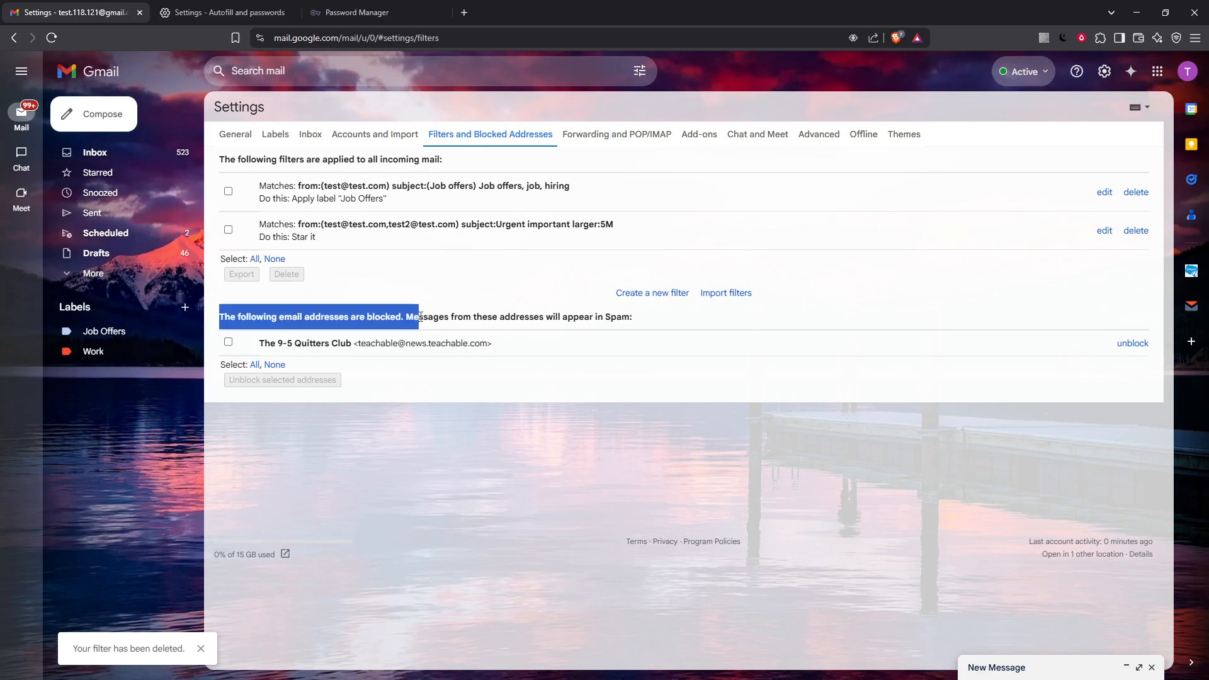
pyautogui.moveTo(419, 316); pyautogui.dragTo(588, 316)
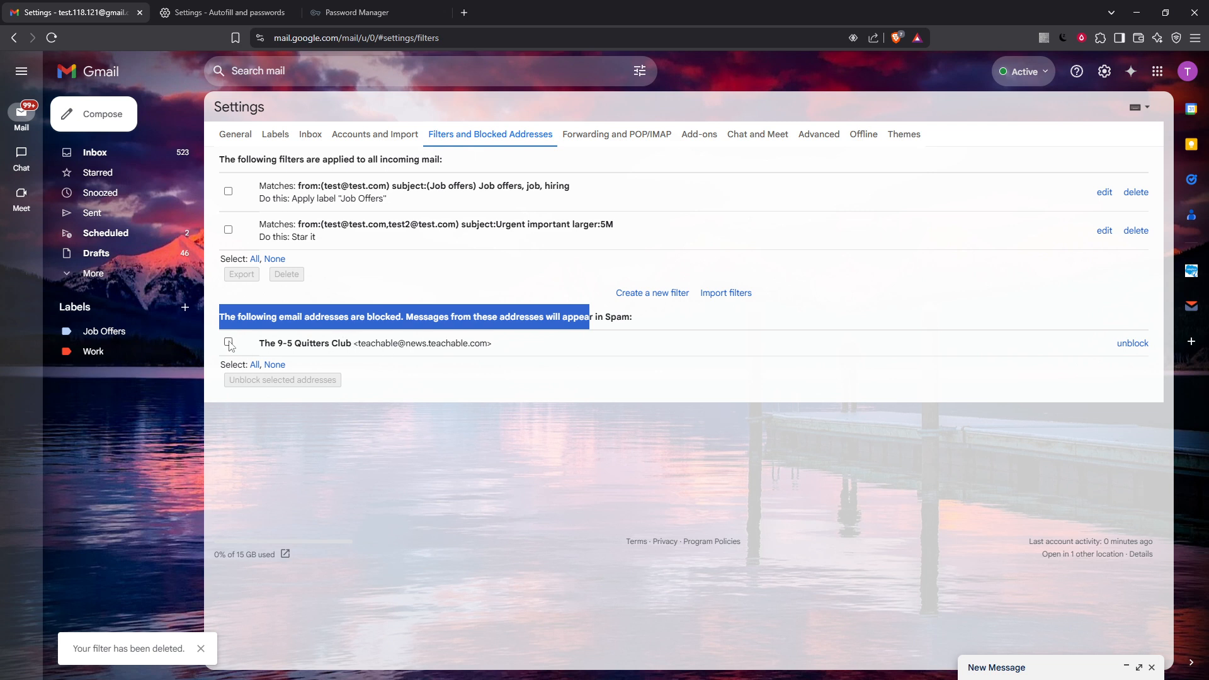
pyautogui.click(228, 342)
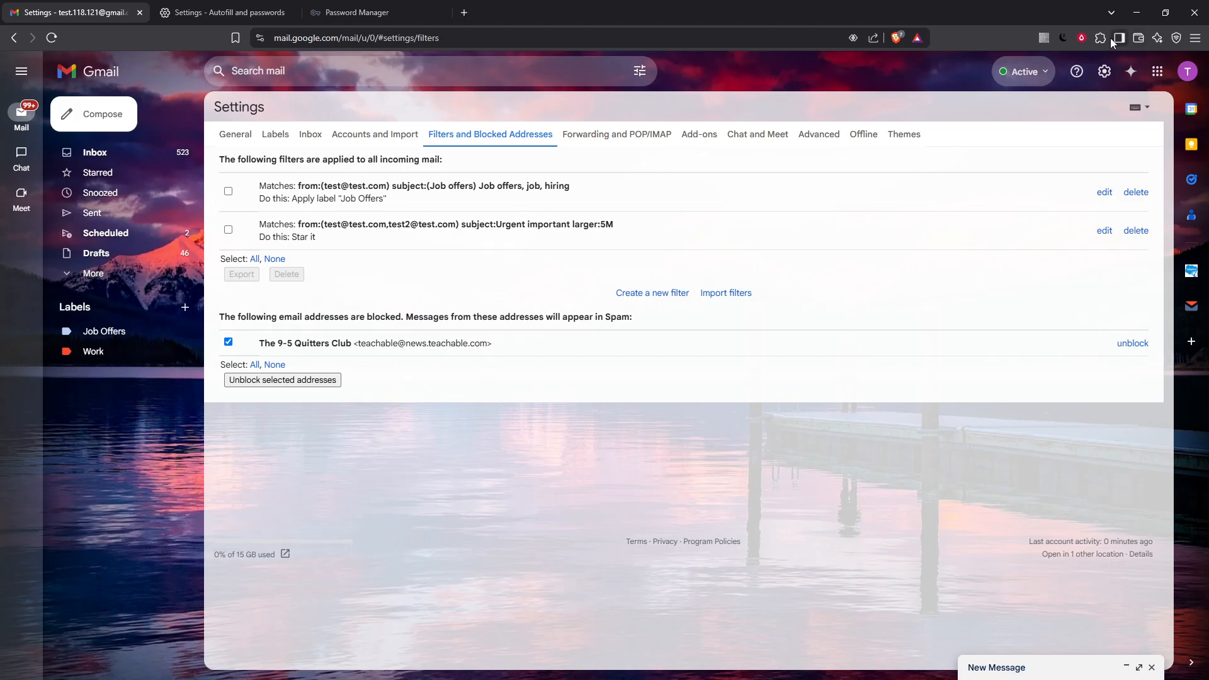
pyautogui.click(1099, 37)
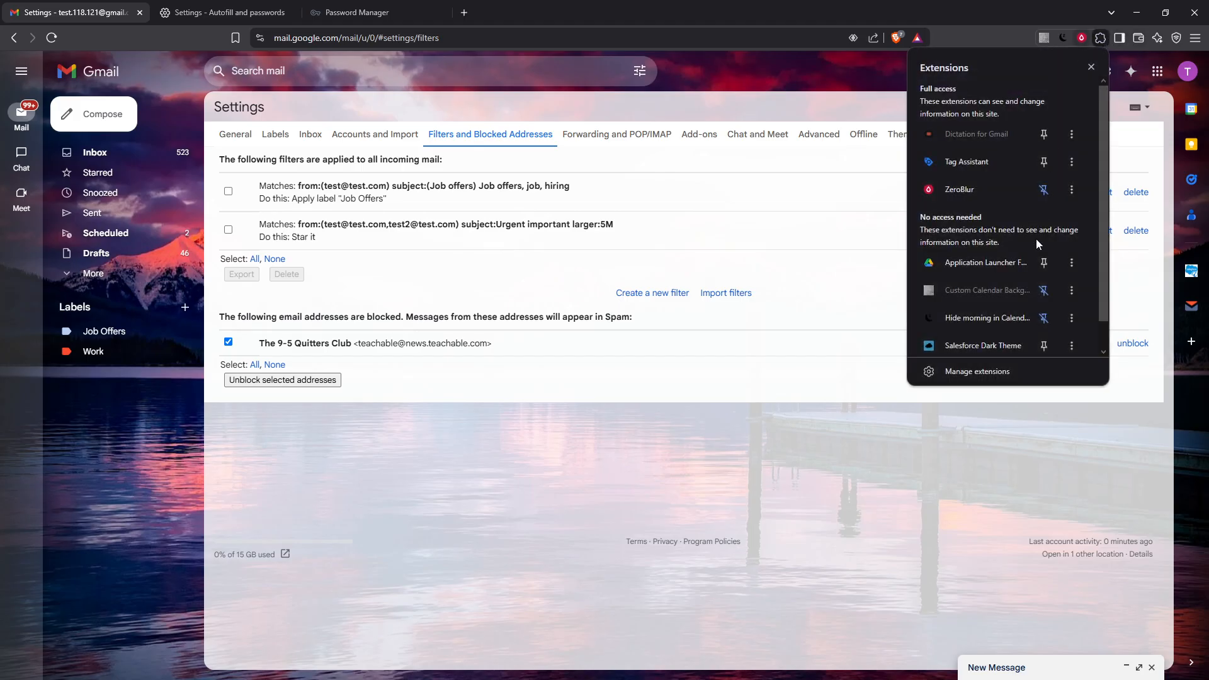
pyautogui.moveTo(995, 262)
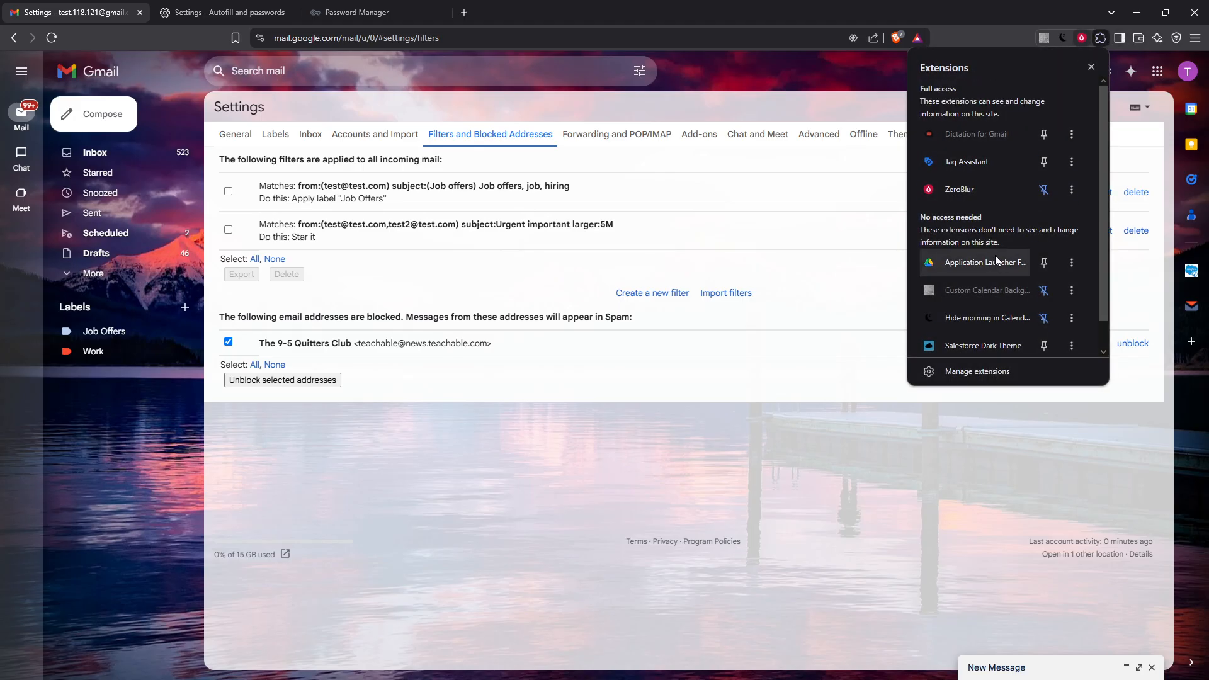